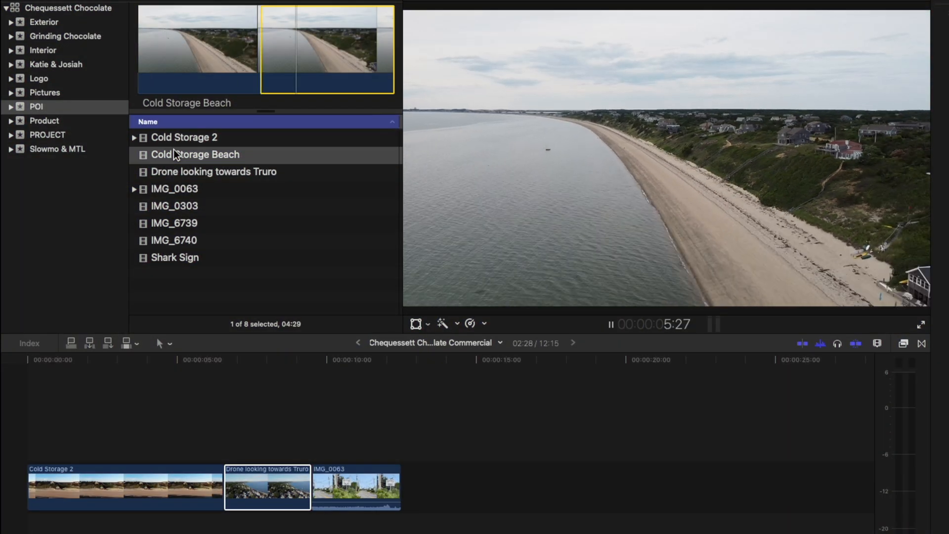
Trim and append the Cold Storage Beach clip, then Exterior clips IMG_0068 and IMG_9961.
click(174, 205)
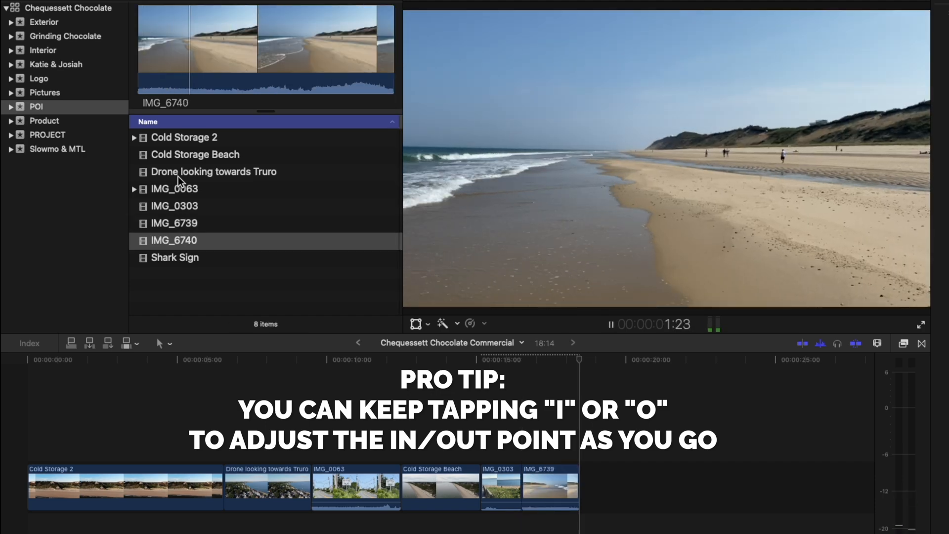
click(44, 22)
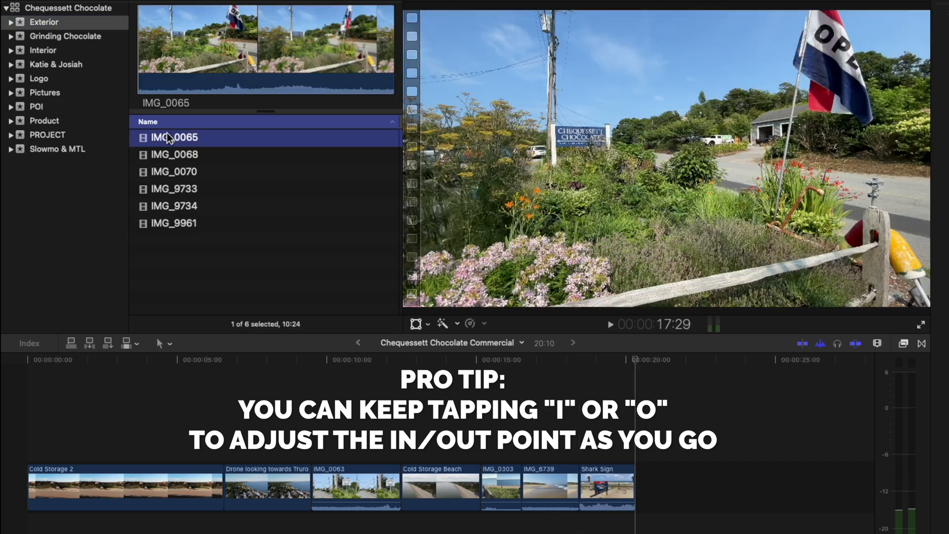
click(174, 154)
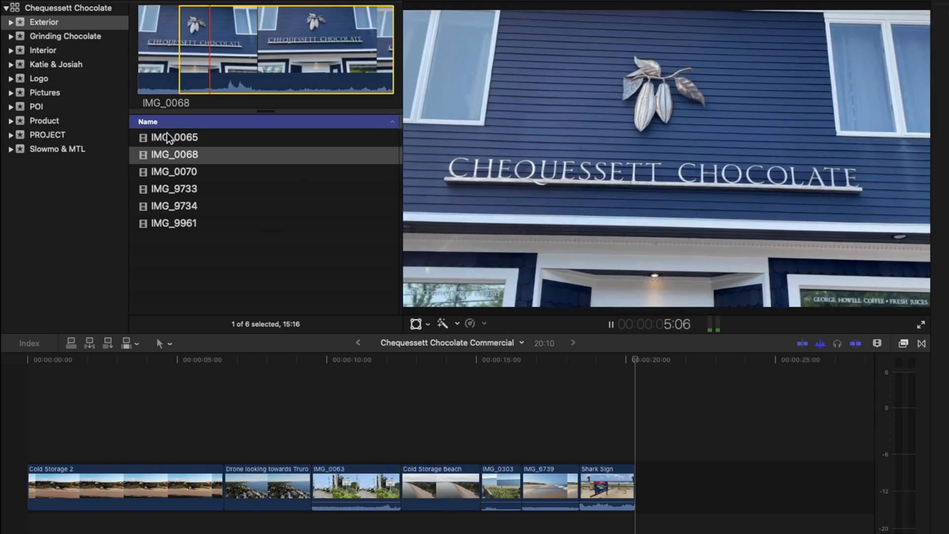
click(174, 171)
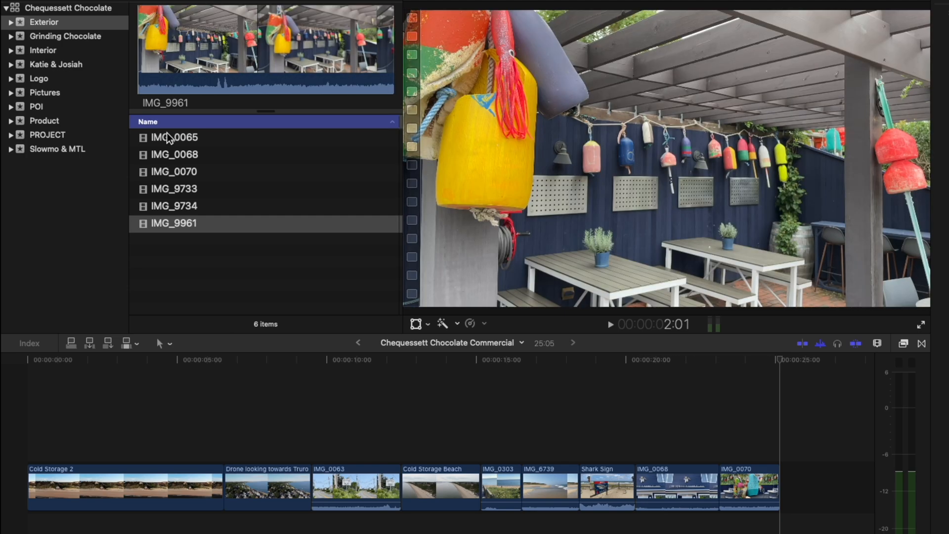
click(65, 35)
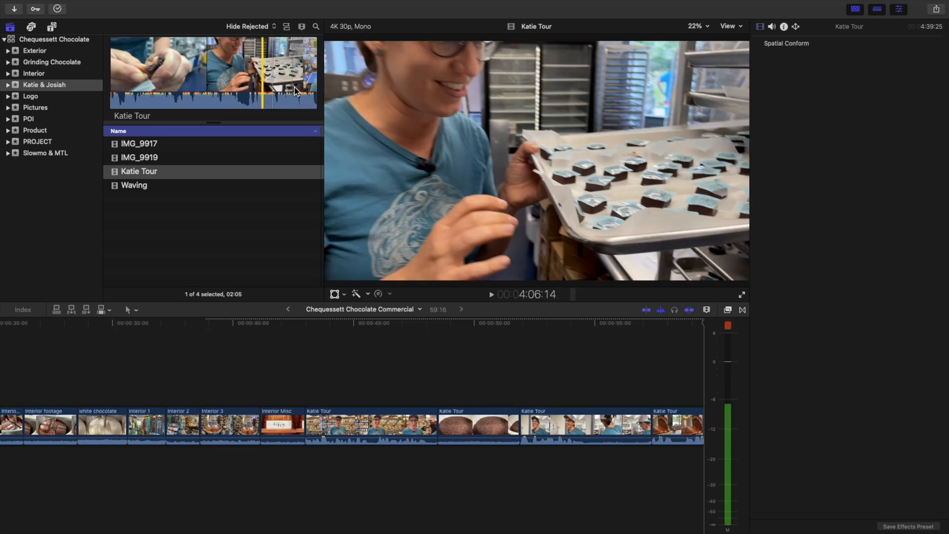
Trim and append the Waving clip and the cacao photos from the Pictures collection.
click(133, 185)
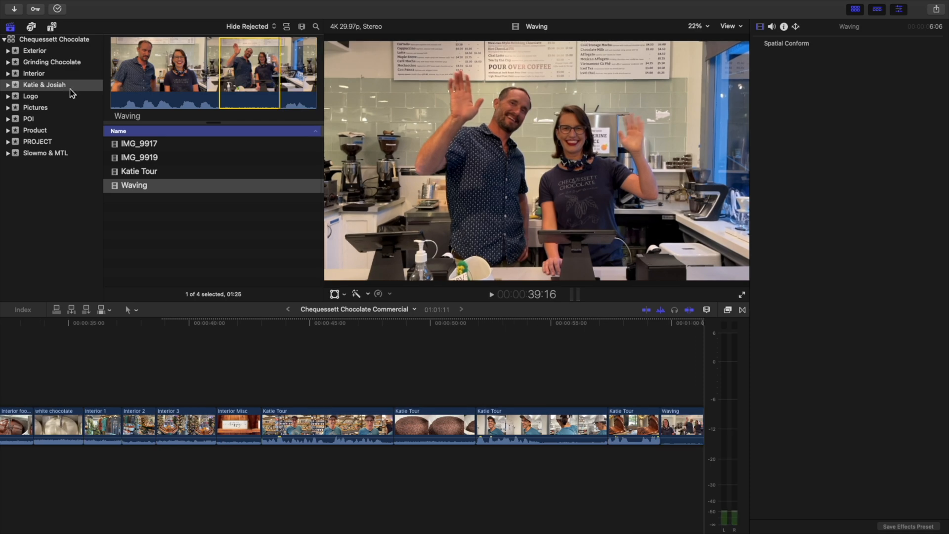
click(36, 107)
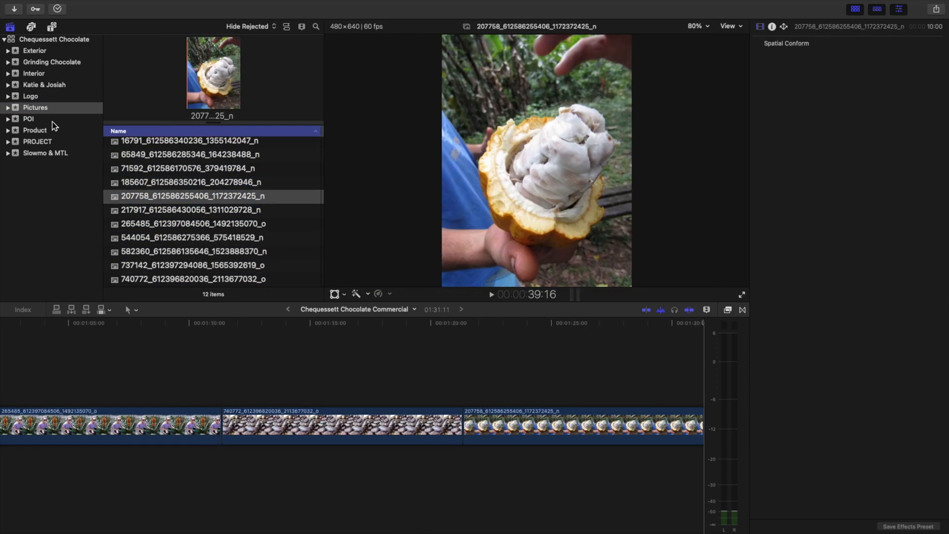
click(35, 129)
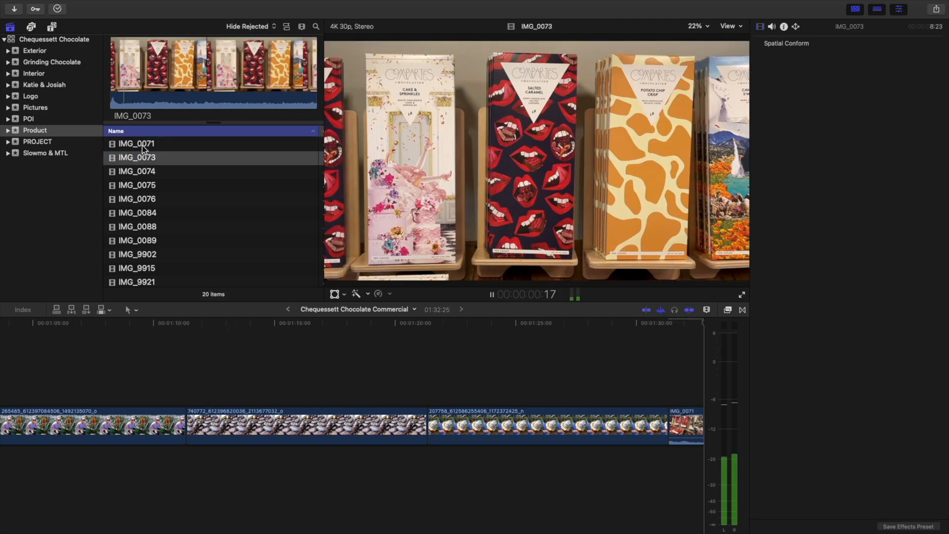
Trim and append Product clips IMG_0076, 0088, 0089, 9902, 9915, 9970 and 9972.
click(137, 199)
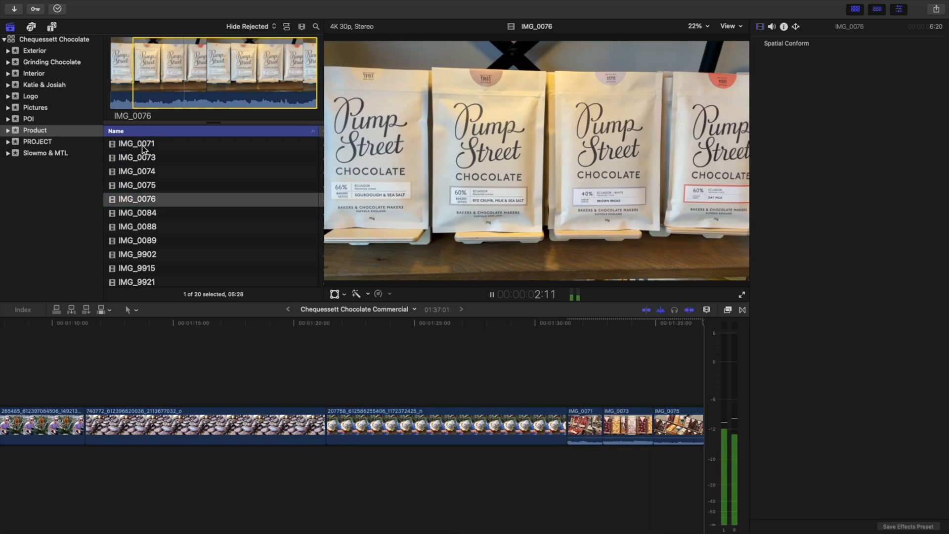
click(138, 226)
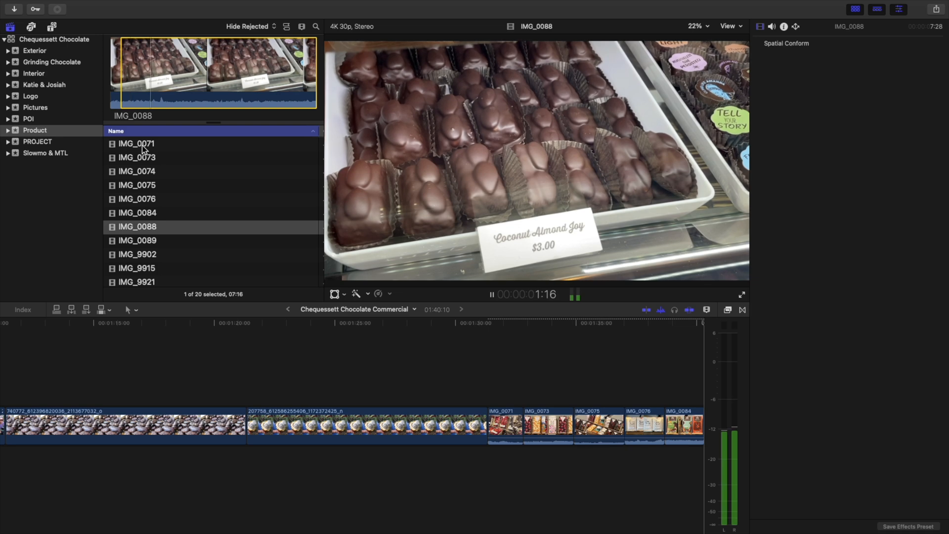
click(137, 241)
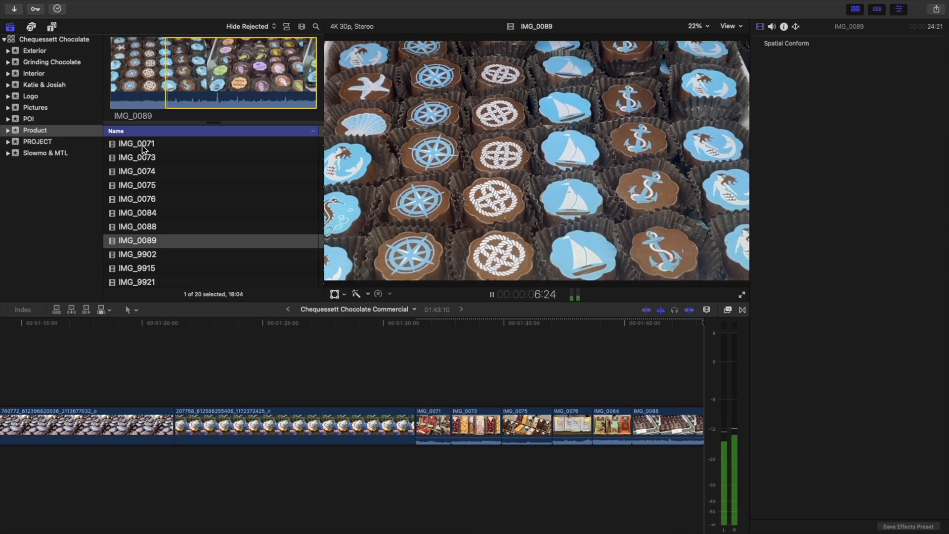
click(137, 254)
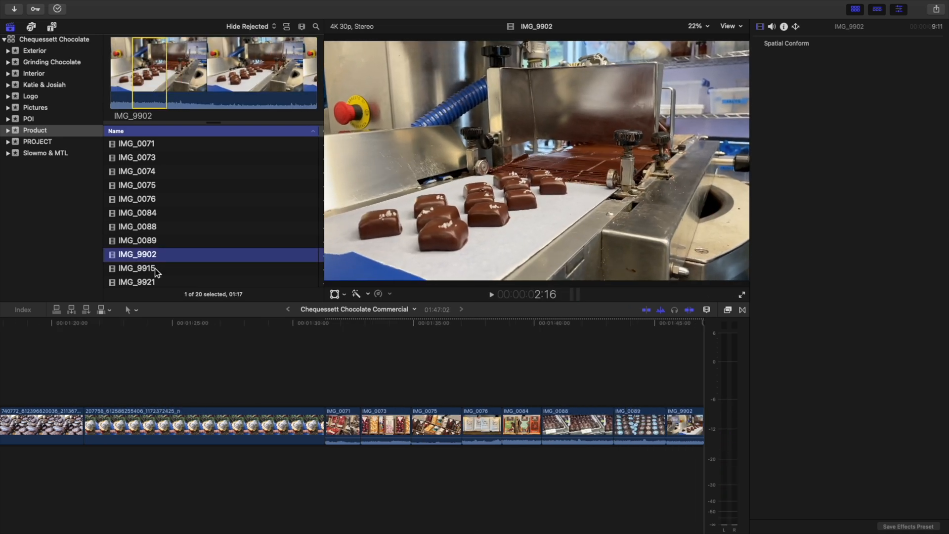
click(136, 267)
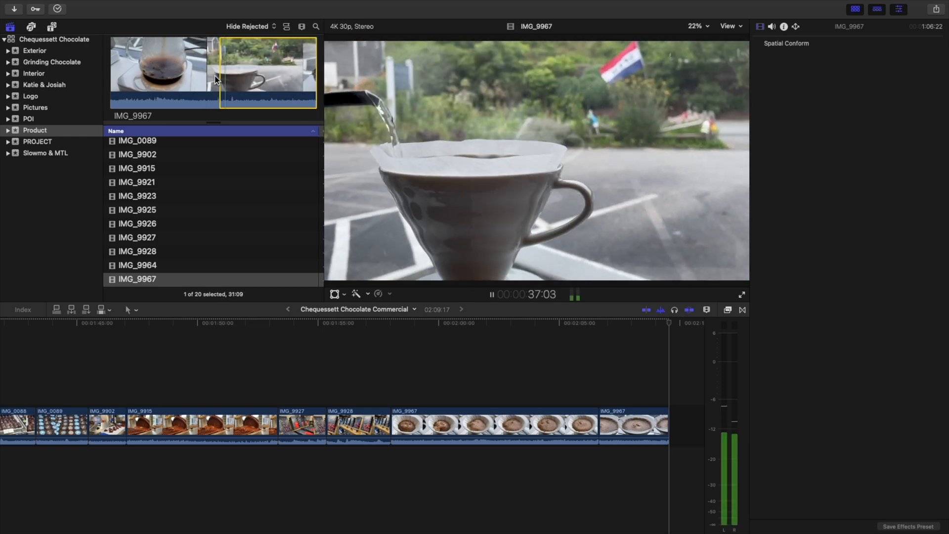
click(140, 264)
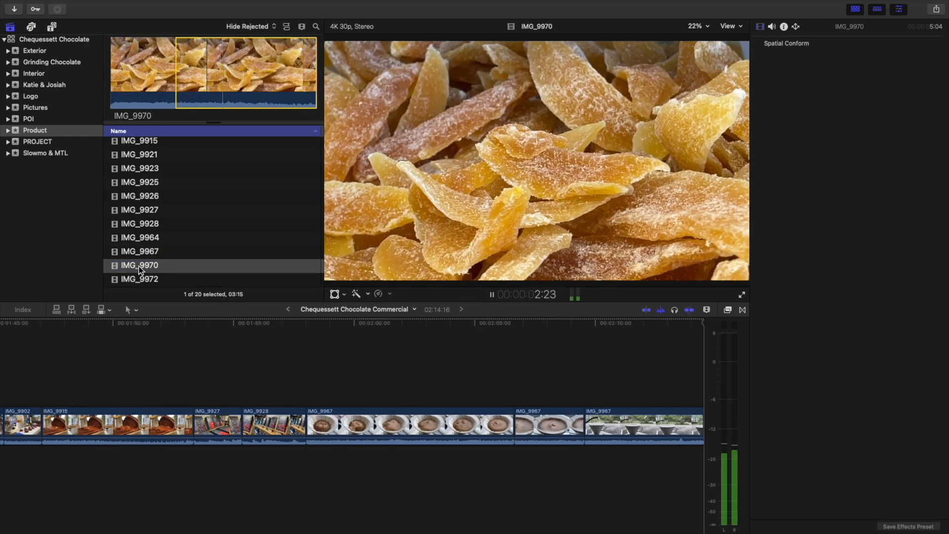
click(139, 279)
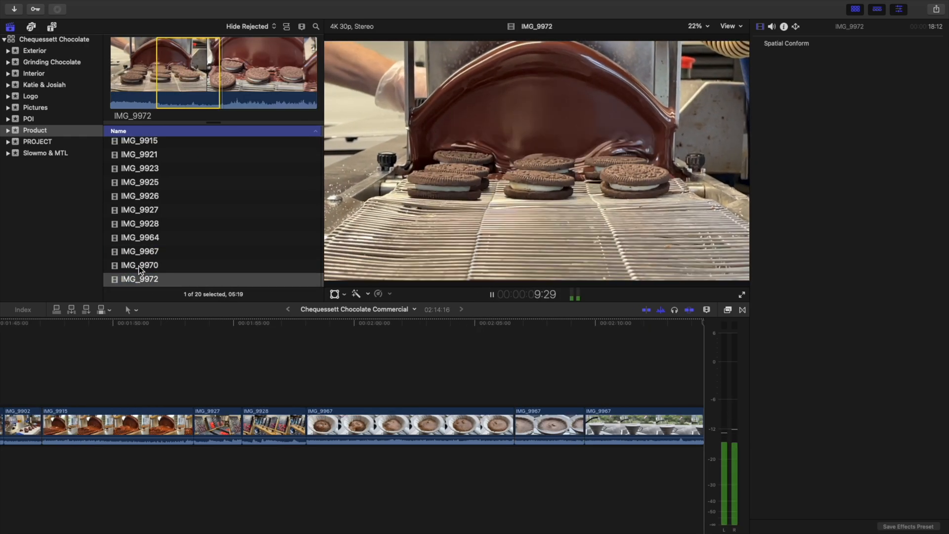